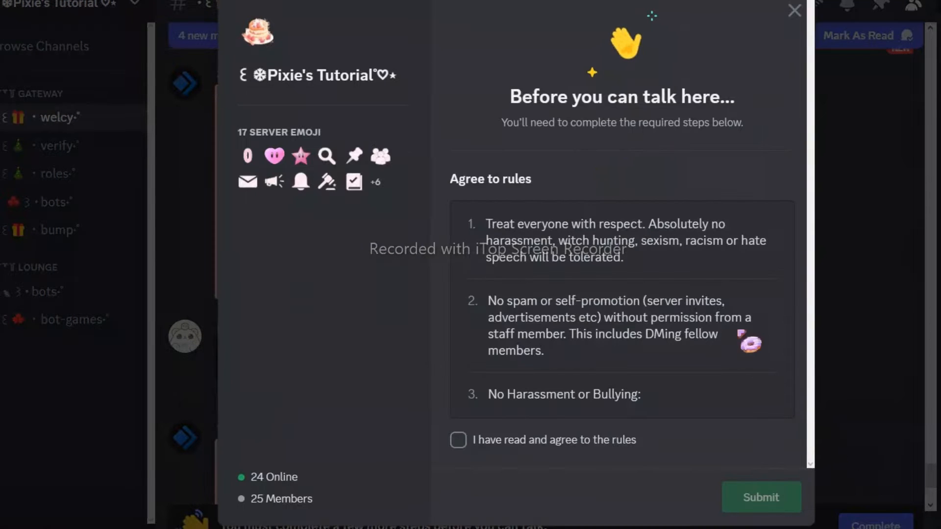
{"action": "mouse_move", "coordinate": [494, 463]}
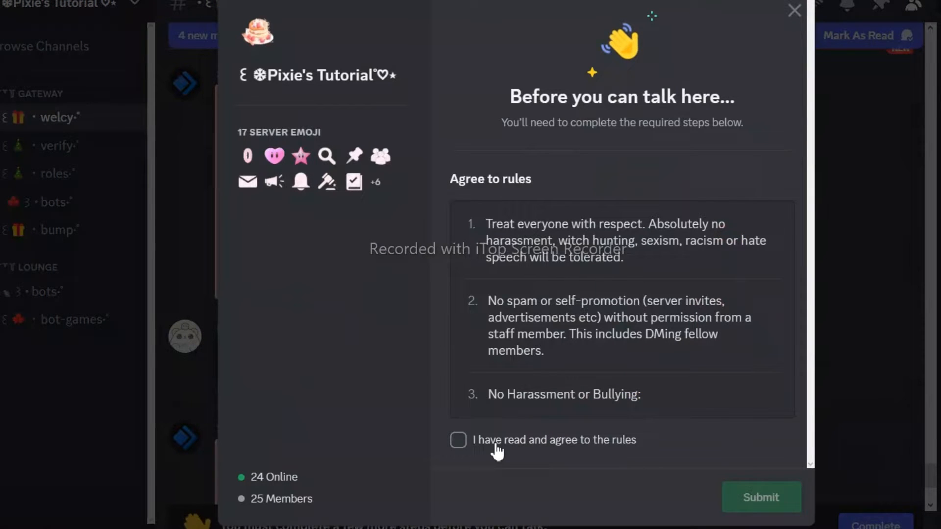
Tick 'I have read and agree to the rules' and submit the agreement for Pixie's Tutorial.
{"action": "left_click", "coordinate": [457, 440]}
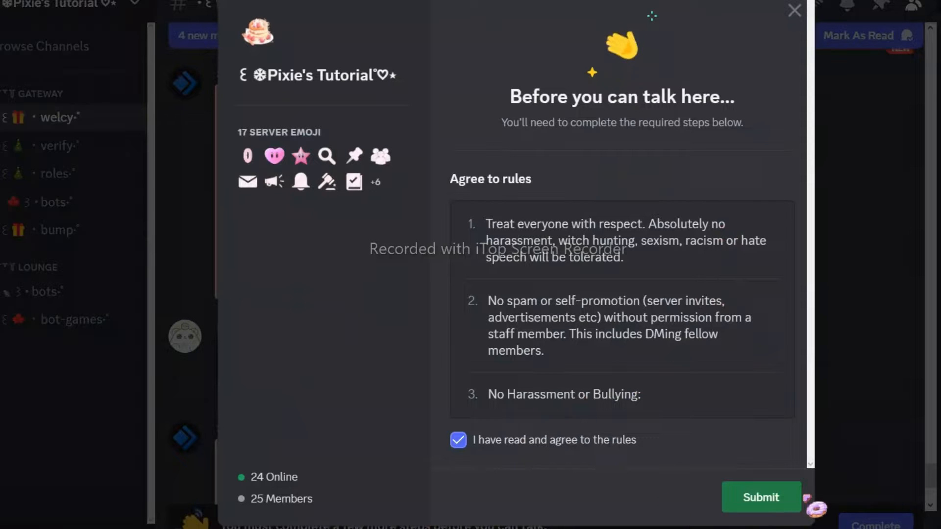
{"action": "left_click", "coordinate": [761, 498]}
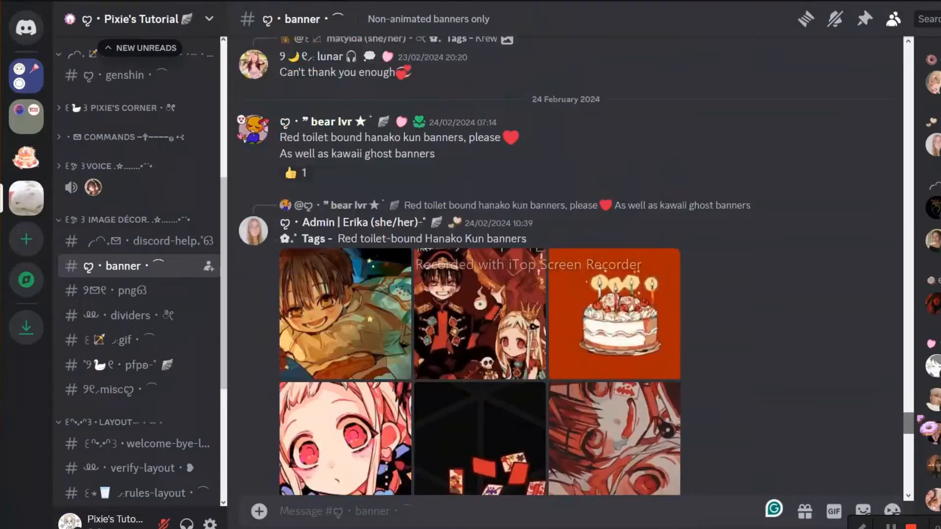
Browse the png, dividers, gif and welcome-bye-layout decoration channels.
{"action": "left_click", "coordinate": [125, 290]}
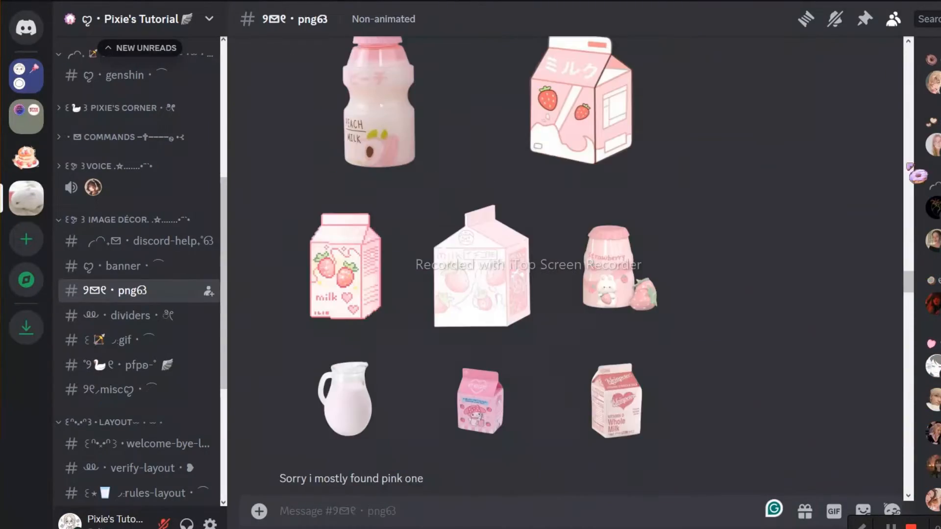
{"action": "left_click", "coordinate": [131, 315]}
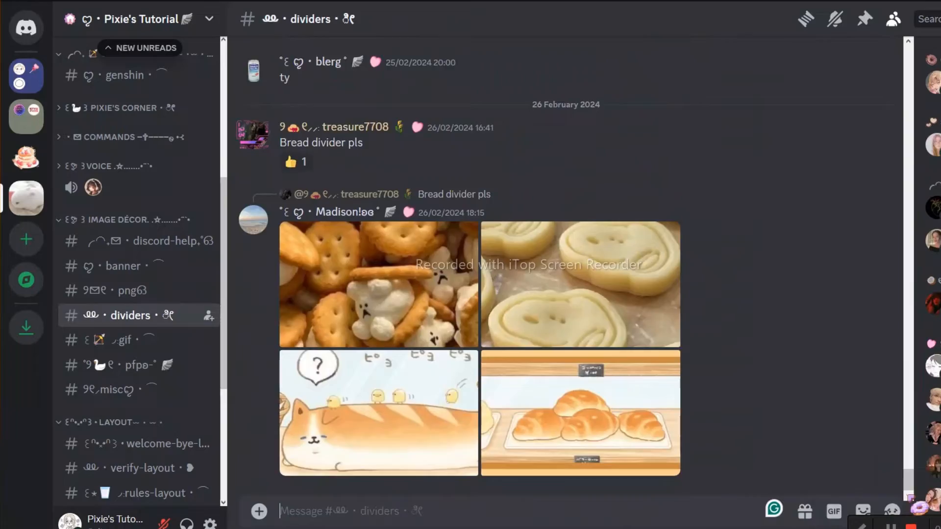
{"action": "scroll", "scroll_direction": "down", "scroll_amount": 3}
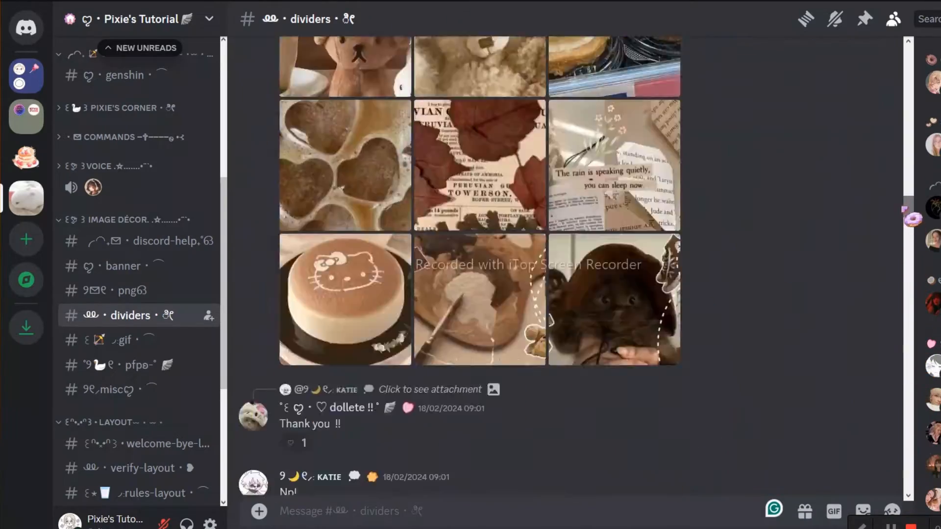
{"action": "left_click", "coordinate": [113, 340]}
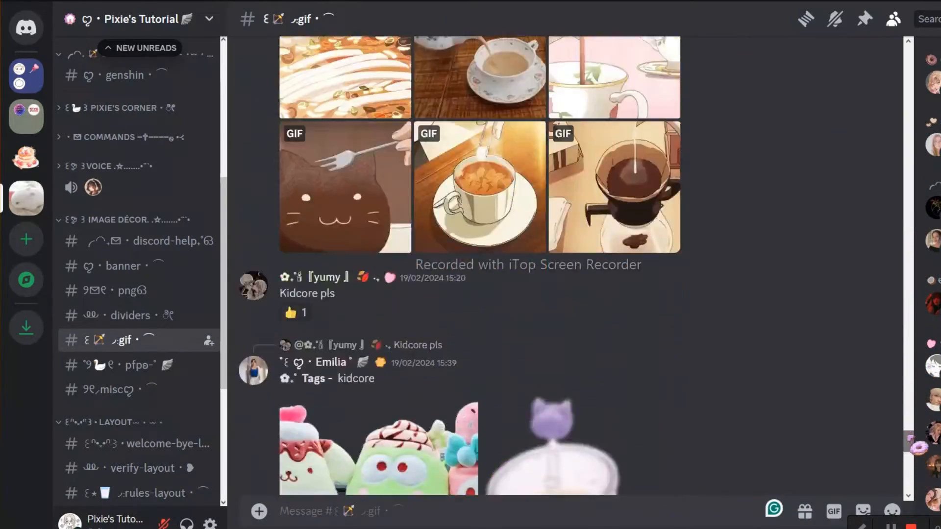
{"action": "left_click", "coordinate": [122, 365]}
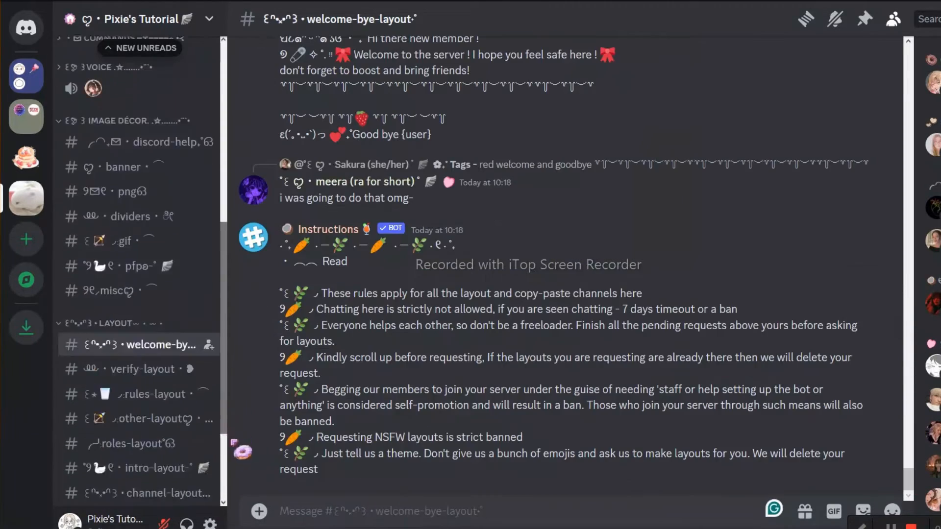
Browse the rules-layout and other-layout channels, ending on another server's welcome channel.
{"action": "scroll", "scroll_direction": "down", "scroll_amount": 3}
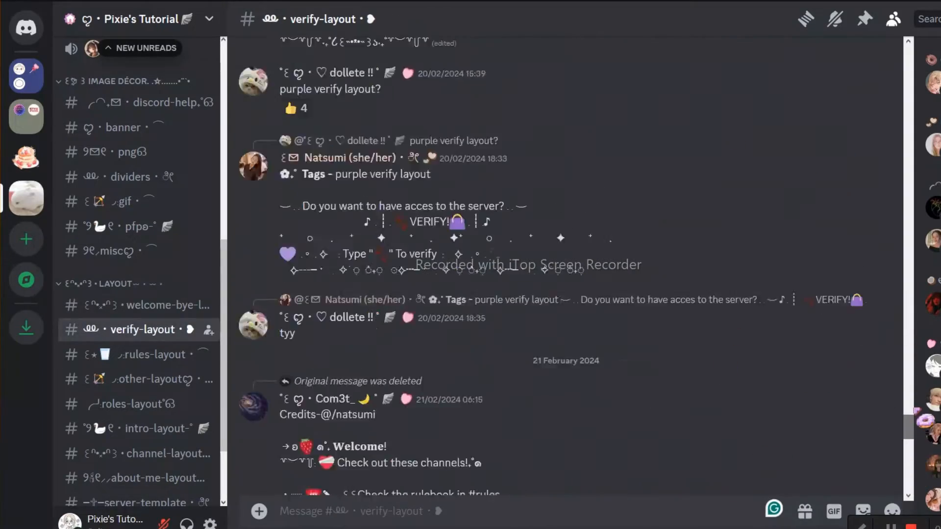
{"action": "left_click", "coordinate": [147, 355]}
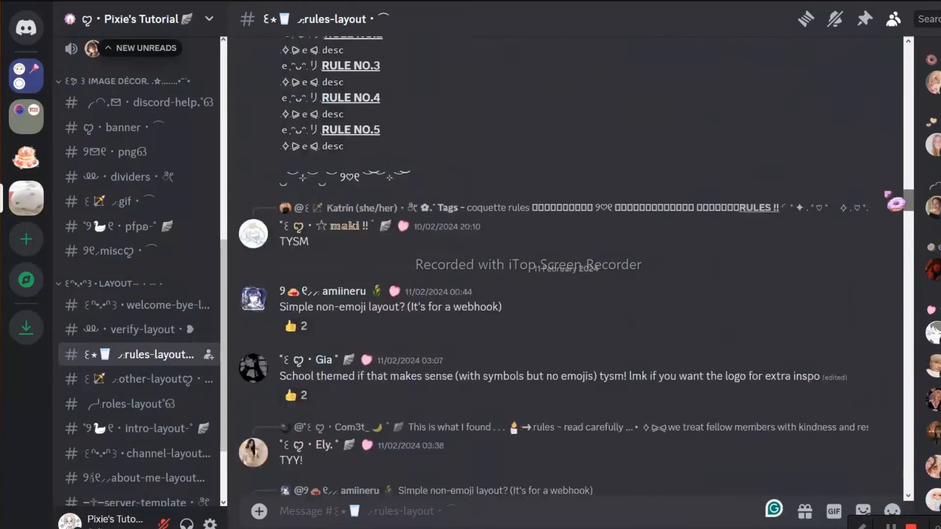
{"action": "left_click", "coordinate": [147, 380]}
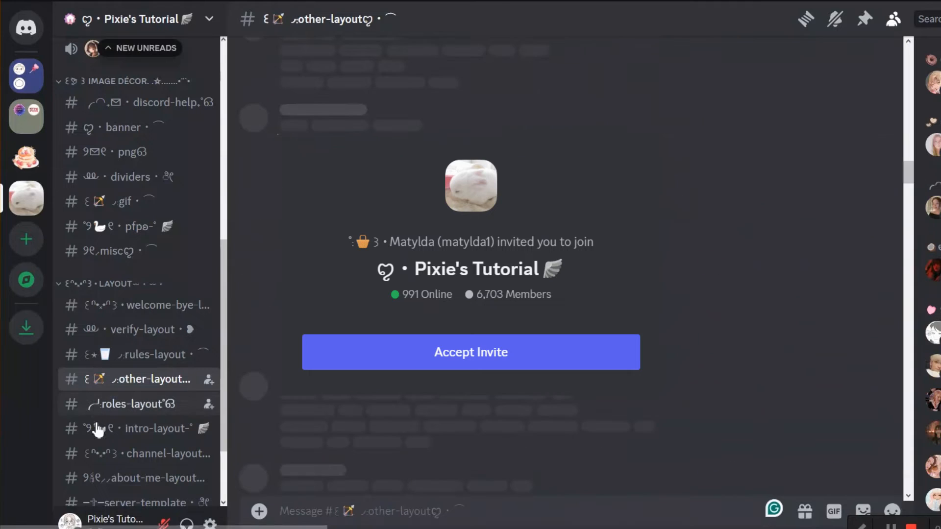
{"action": "left_click", "coordinate": [132, 404]}
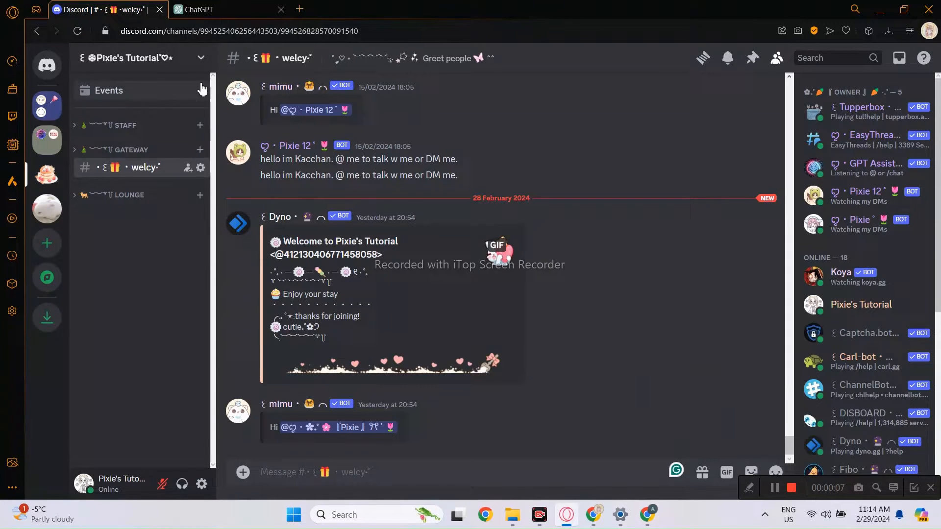
Bring up Server Settings for Pixie's Tutorial from the server name menu.
{"action": "left_click", "coordinate": [130, 57]}
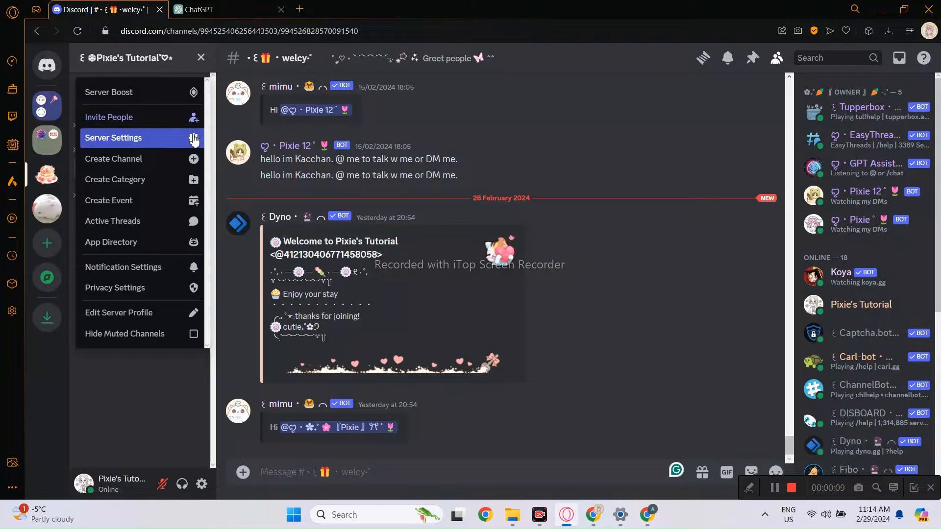
{"action": "left_click", "coordinate": [114, 137]}
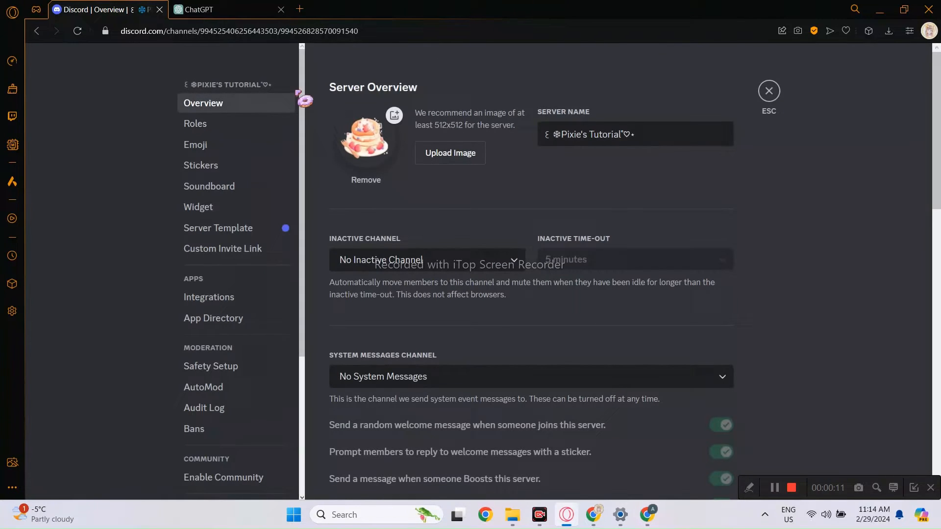
{"action": "scroll", "scroll_direction": "down", "scroll_amount": 3}
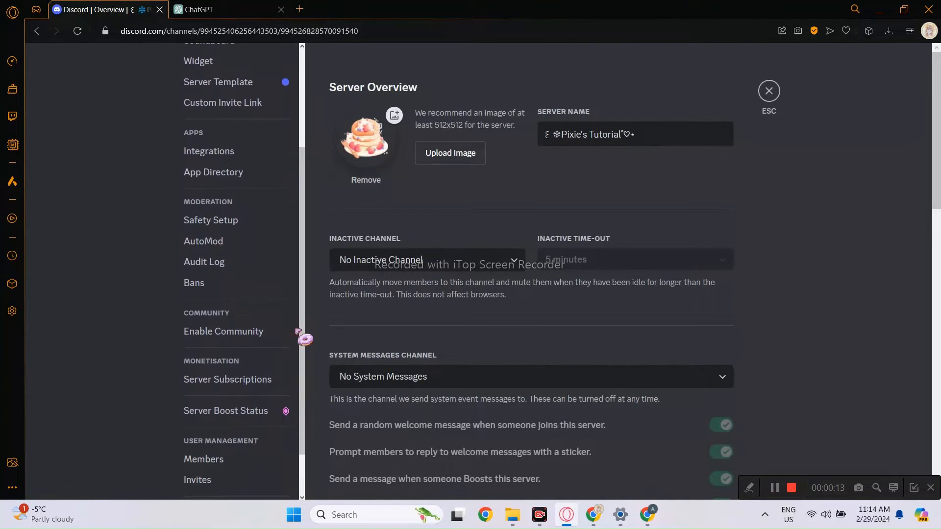
Start the Enable Community setup and move past the safety checks step.
{"action": "left_click", "coordinate": [223, 332]}
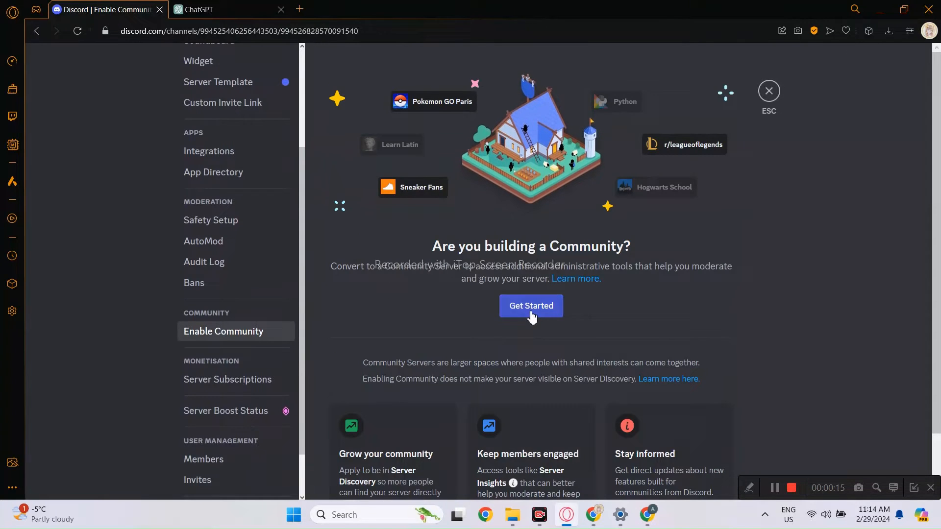
{"action": "left_click", "coordinate": [530, 306]}
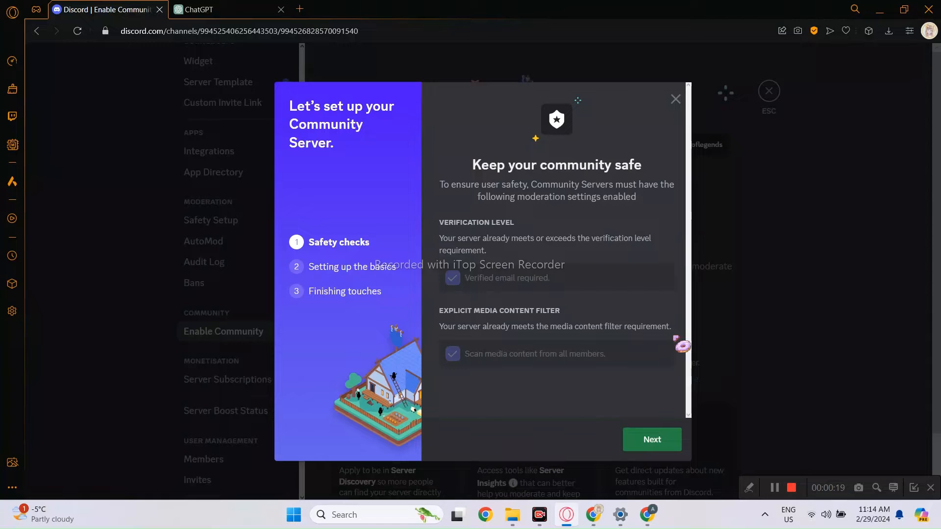
{"action": "left_click", "coordinate": [652, 439]}
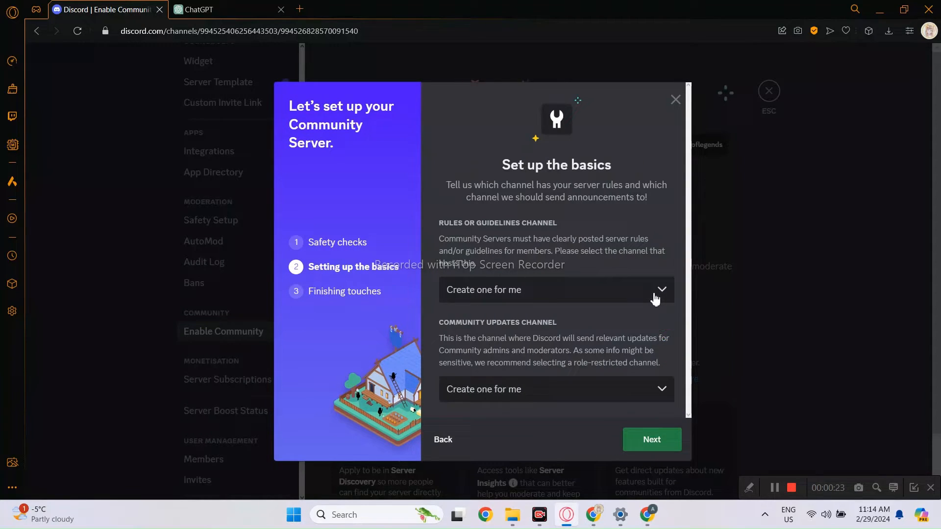
Choose logs as rules channel and mod-logs as updates channel, then agree to the guidelines.
{"action": "left_click", "coordinate": [556, 290]}
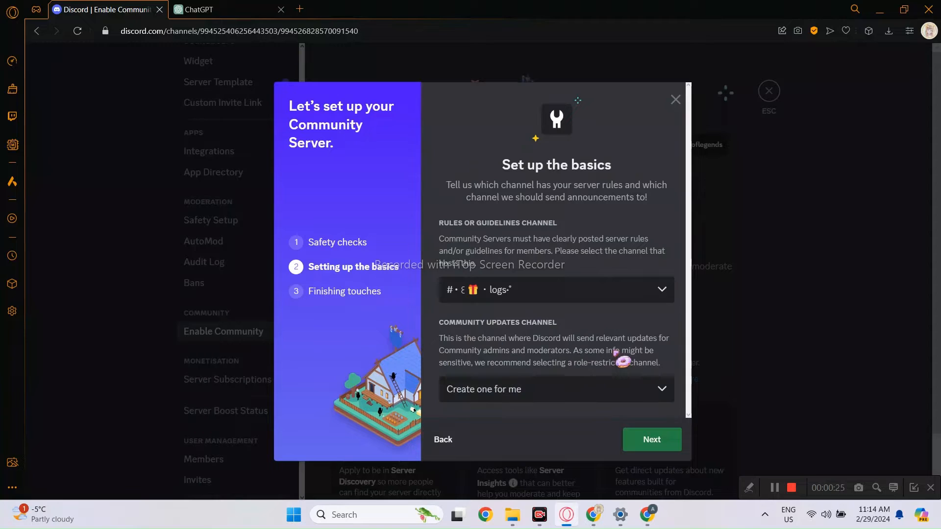
{"action": "left_click", "coordinate": [556, 389]}
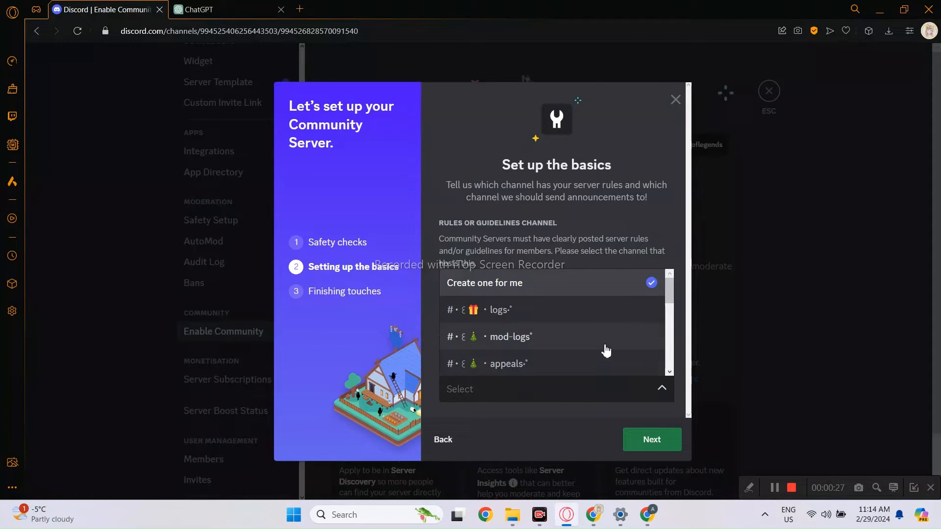
{"action": "left_click", "coordinate": [499, 310]}
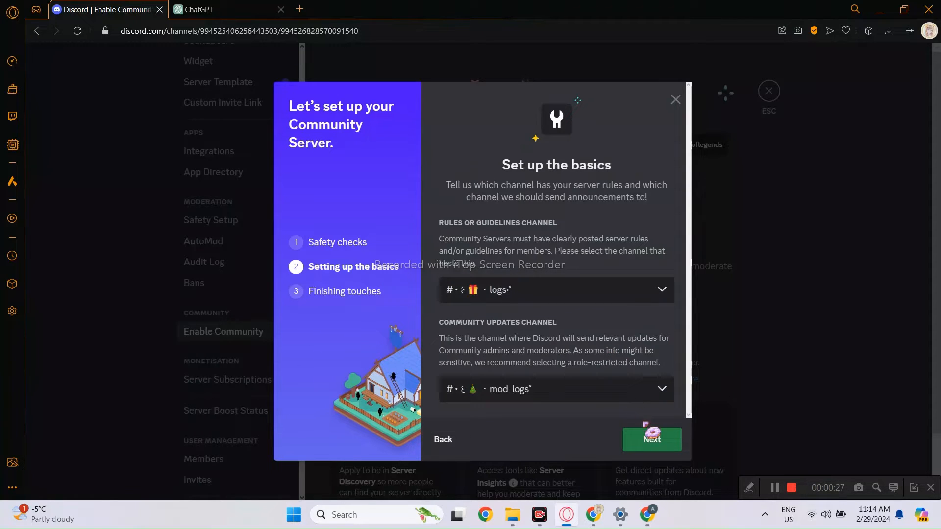
{"action": "left_click", "coordinate": [652, 440]}
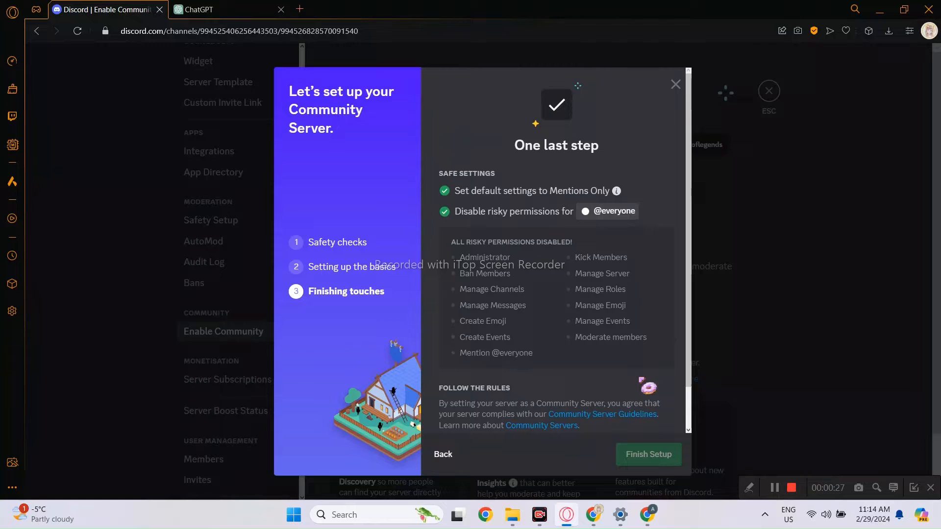
{"action": "scroll", "scroll_direction": "down", "scroll_amount": 3}
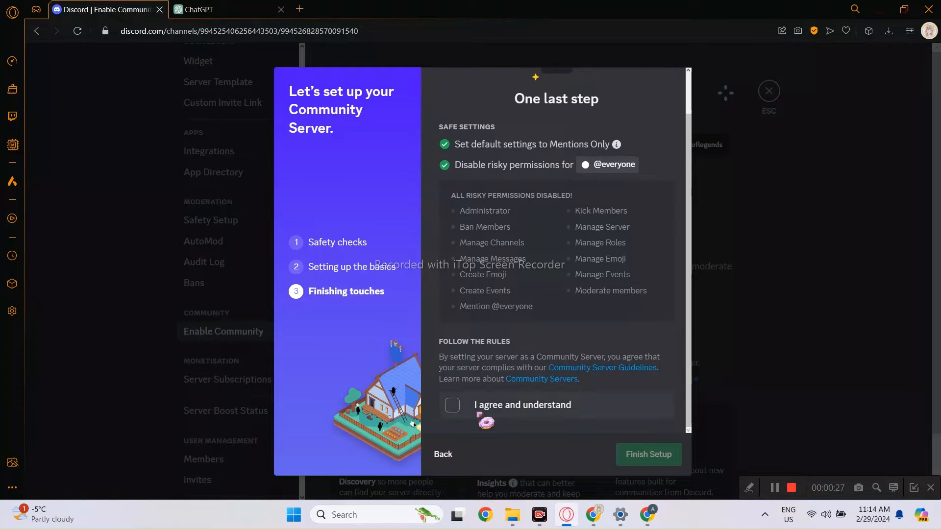
{"action": "left_click", "coordinate": [452, 405]}
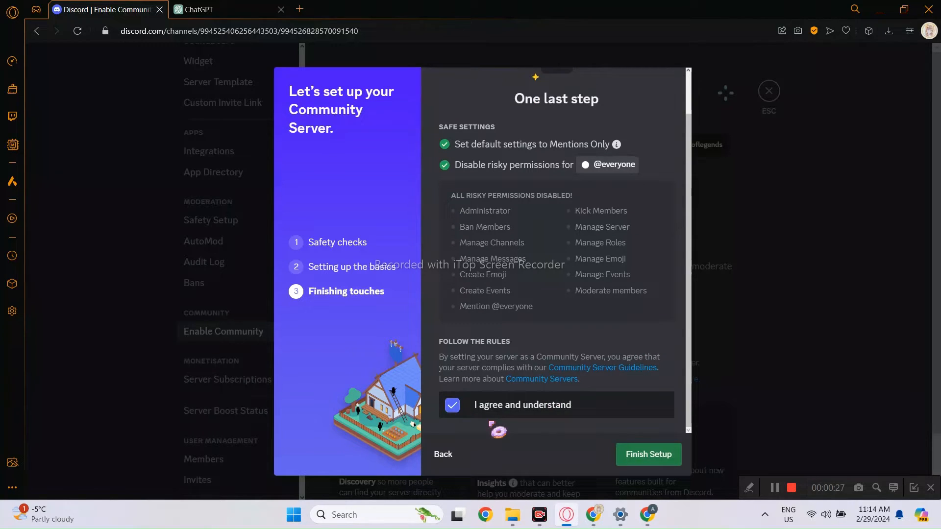
{"action": "mouse_move", "coordinate": [667, 454]}
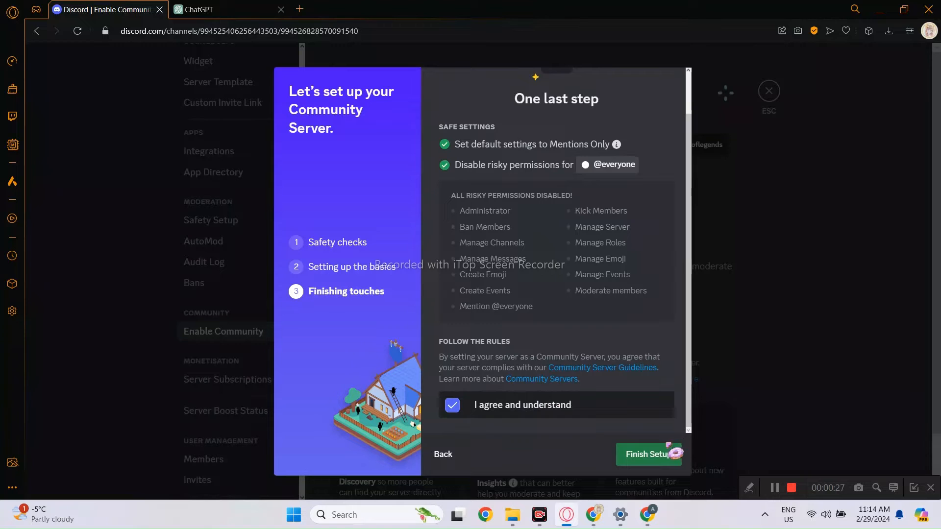
Finish enabling Community for the server and leave Server Settings.
{"action": "left_click", "coordinate": [649, 455]}
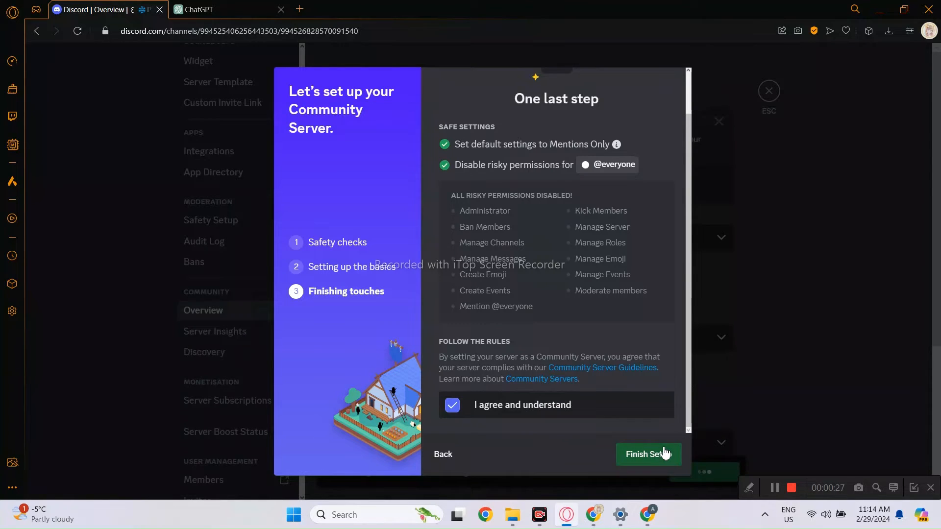
{"action": "left_click", "coordinate": [649, 455]}
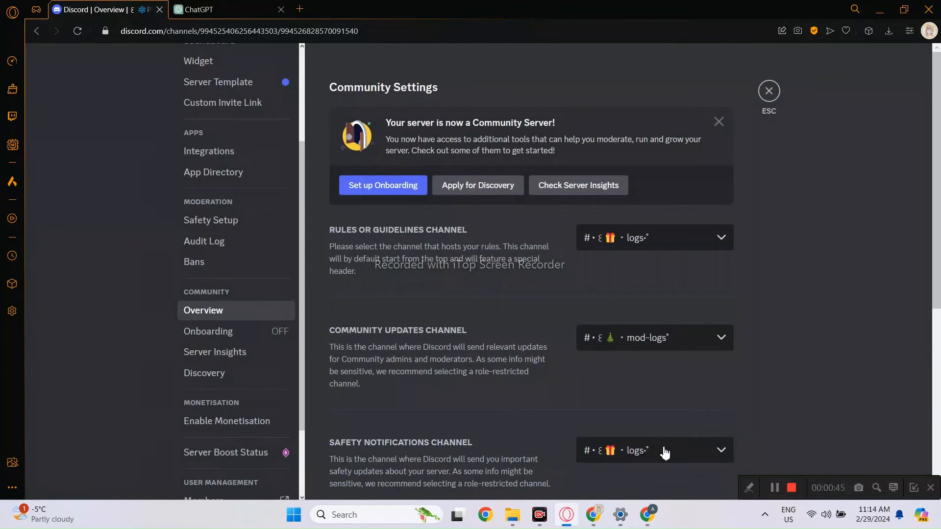
{"action": "scroll", "scroll_direction": "down", "scroll_amount": 3}
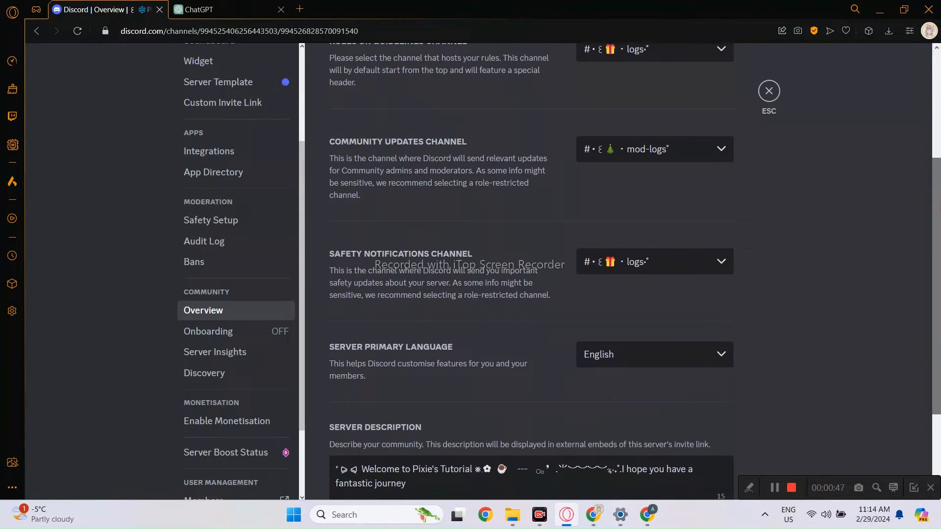
{"action": "scroll", "scroll_direction": "down", "scroll_amount": 3}
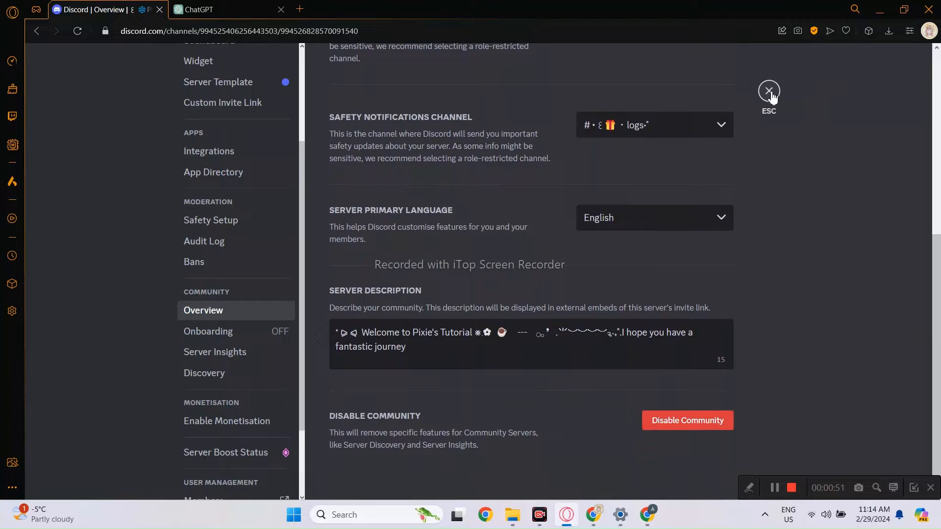
{"action": "left_click", "coordinate": [769, 91]}
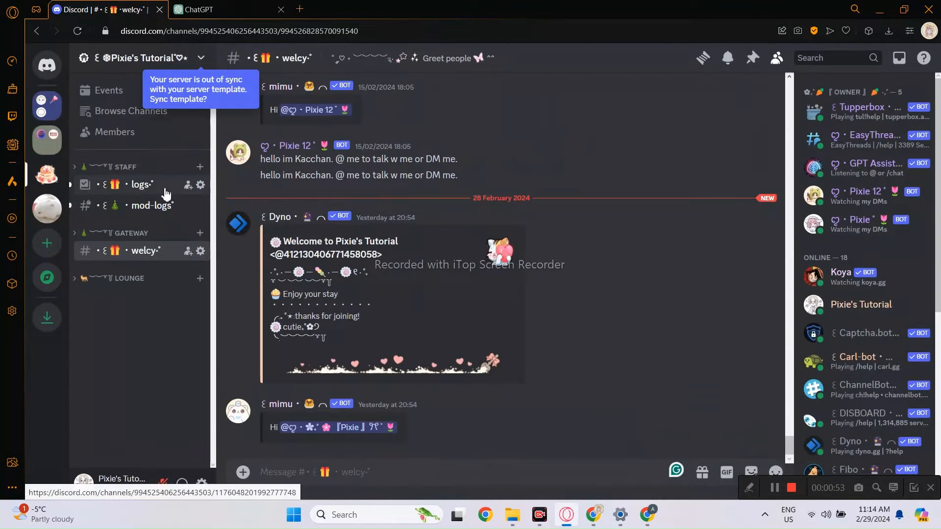
View the logs and mod-logs channels to see the Community Updates announcement.
{"action": "left_click", "coordinate": [142, 184]}
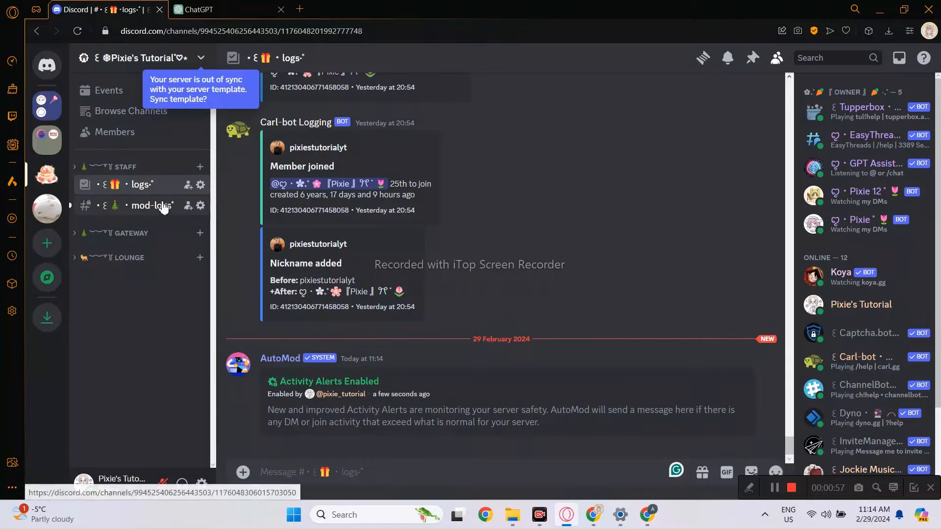
{"action": "left_click", "coordinate": [149, 206]}
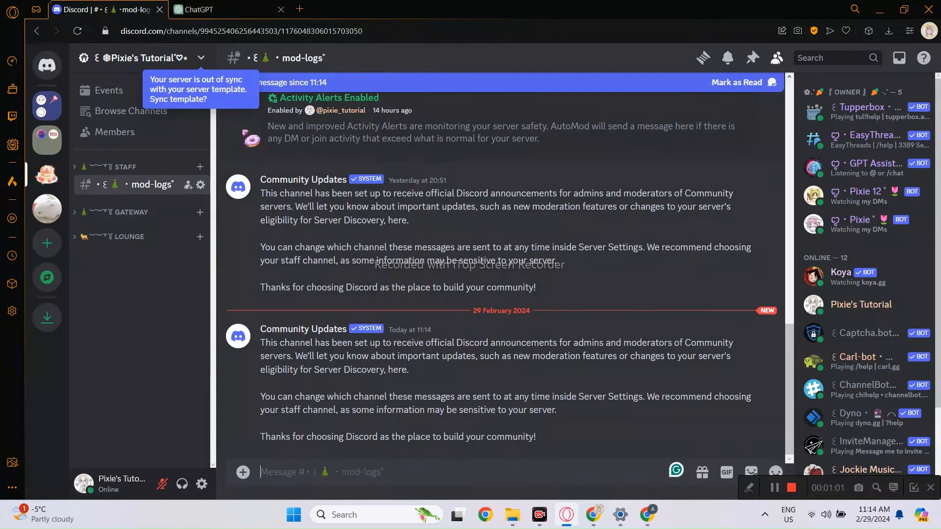
Reach Safety Setup in Server Settings and edit DM and Spam Protection.
{"action": "left_click", "coordinate": [138, 58]}
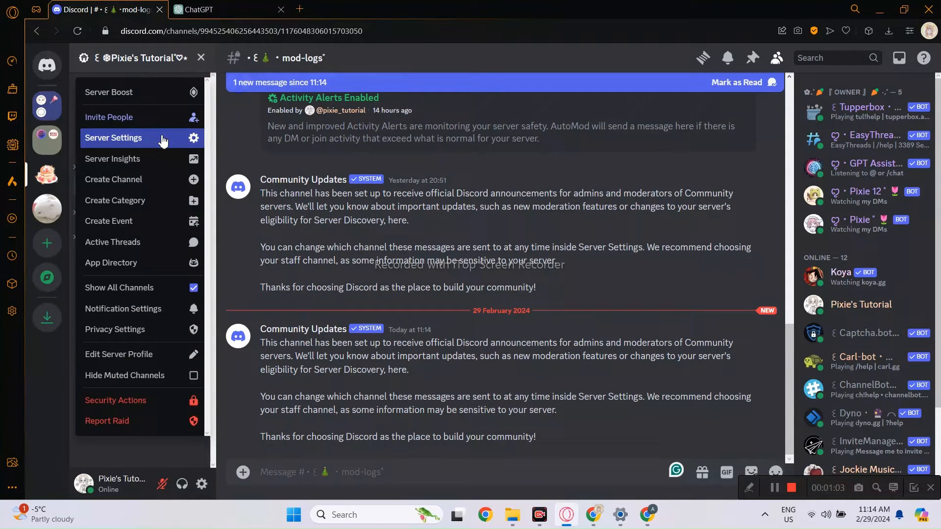
{"action": "left_click", "coordinate": [113, 137]}
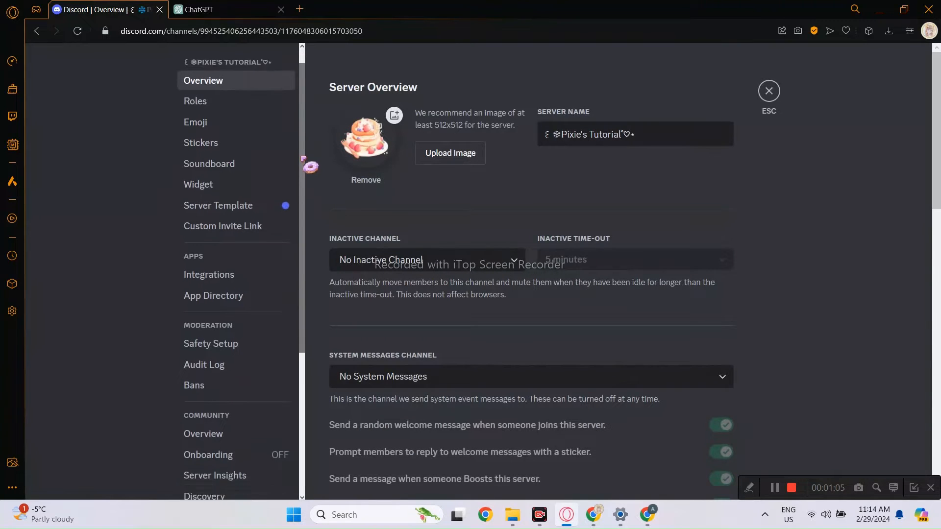
{"action": "scroll", "scroll_direction": "down", "scroll_amount": 3}
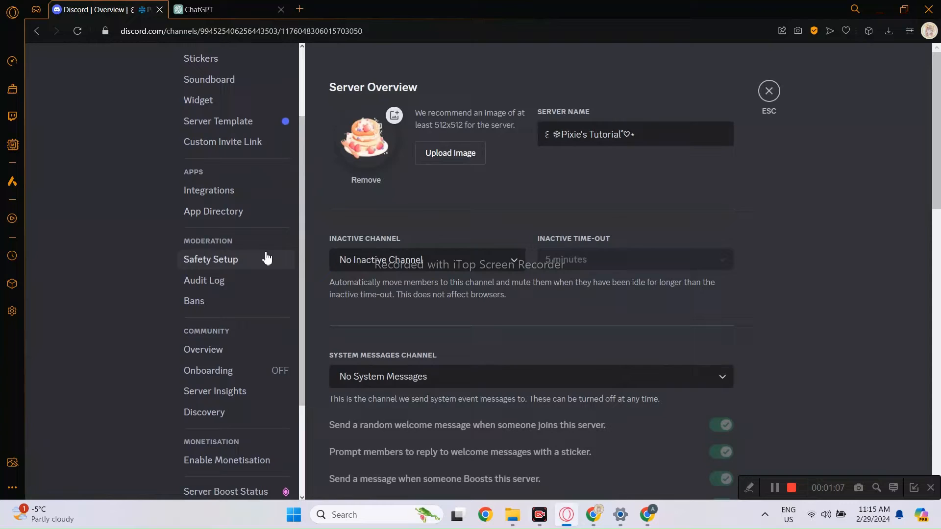
{"action": "left_click", "coordinate": [211, 259]}
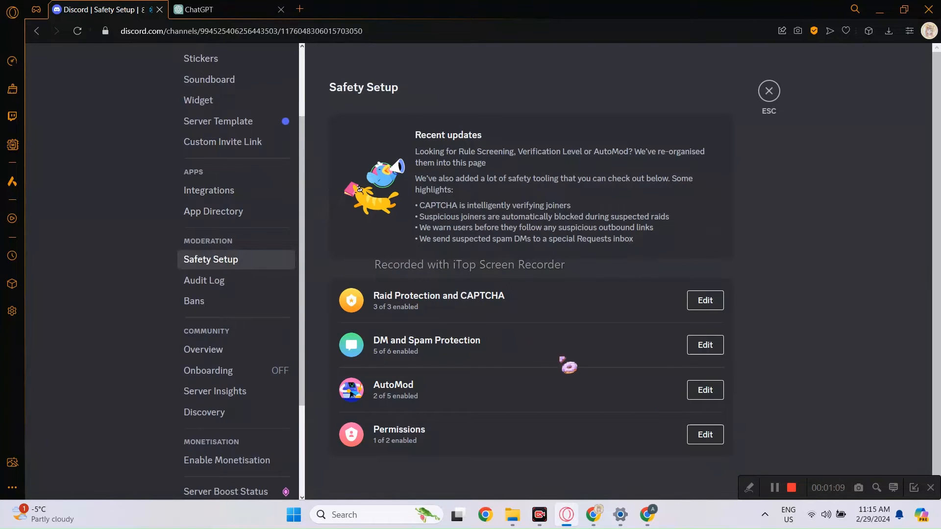
{"action": "left_click", "coordinate": [705, 345]}
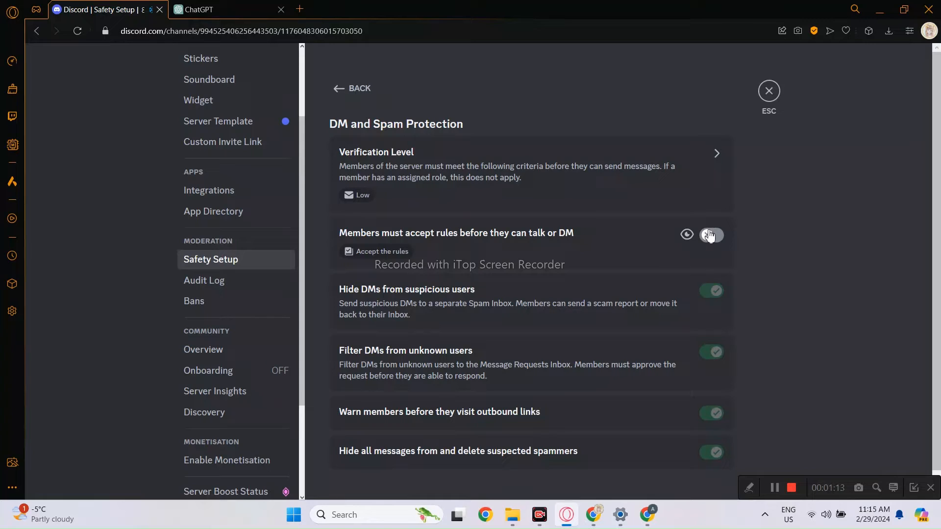
Turn on 'Members must accept rules before they can talk or DM' and expand its rules setup.
{"action": "left_click", "coordinate": [712, 235]}
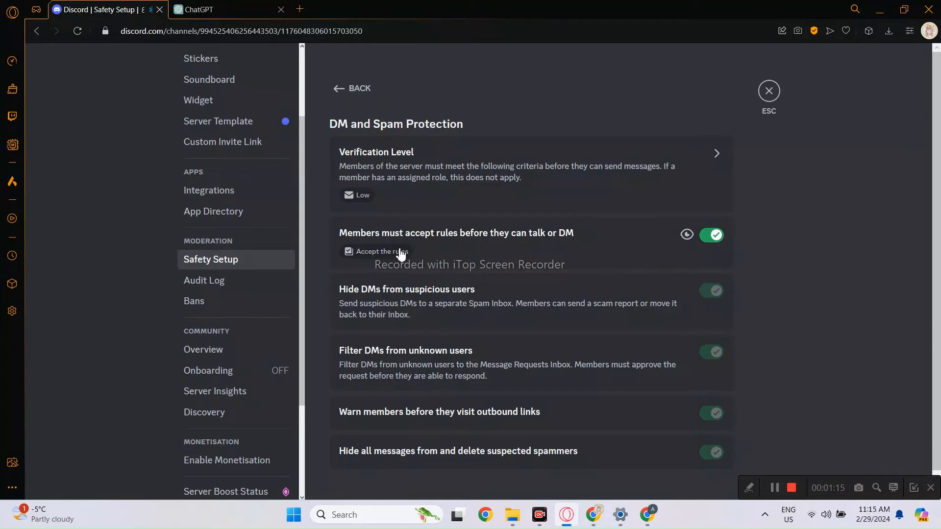
{"action": "left_click", "coordinate": [383, 251]}
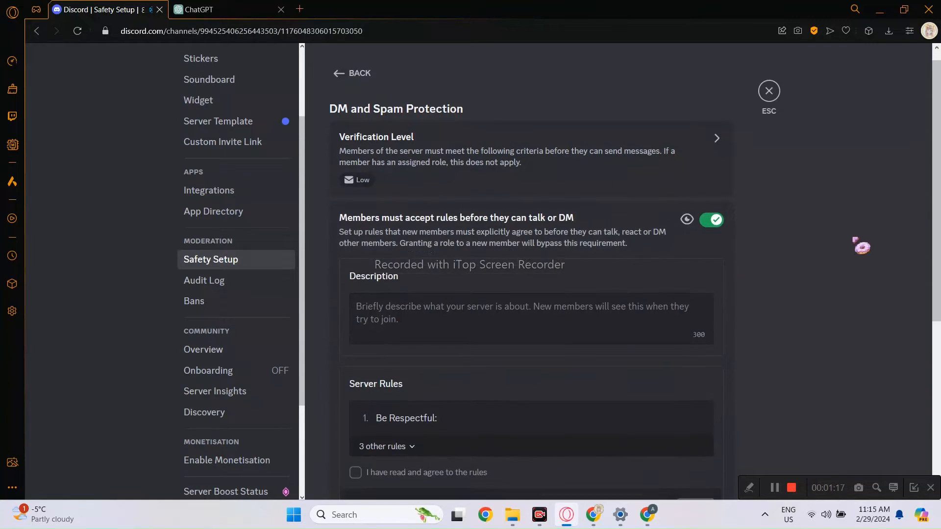
Edit Server Rules: remove Be Respectful and age-restricted rules, add the no spam or self-promotion example.
{"action": "scroll", "scroll_direction": "down", "scroll_amount": 3}
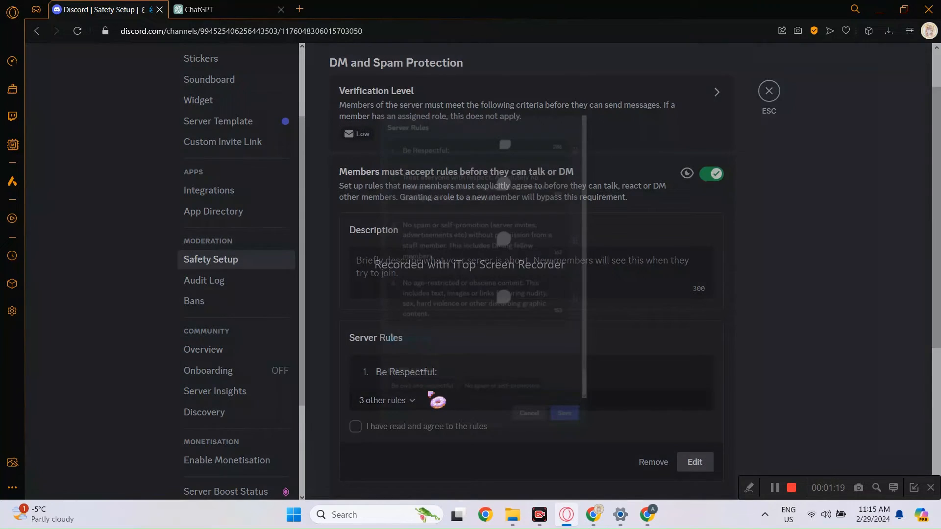
{"action": "left_click", "coordinate": [695, 463]}
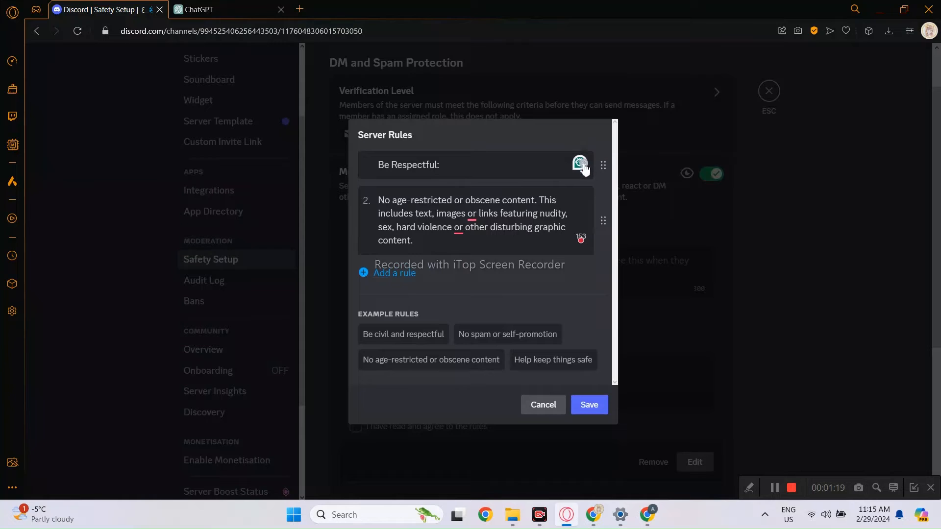
{"action": "left_click", "coordinate": [581, 161]}
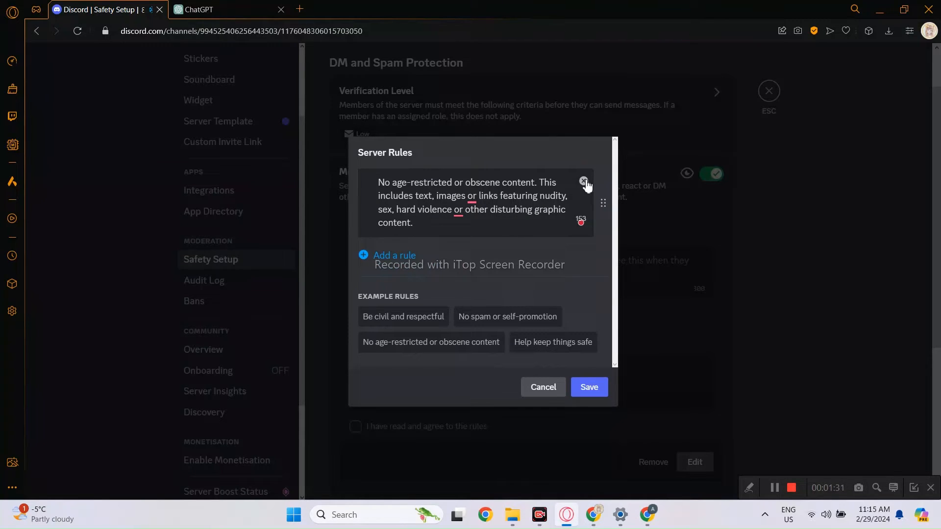
{"action": "left_click", "coordinate": [583, 181]}
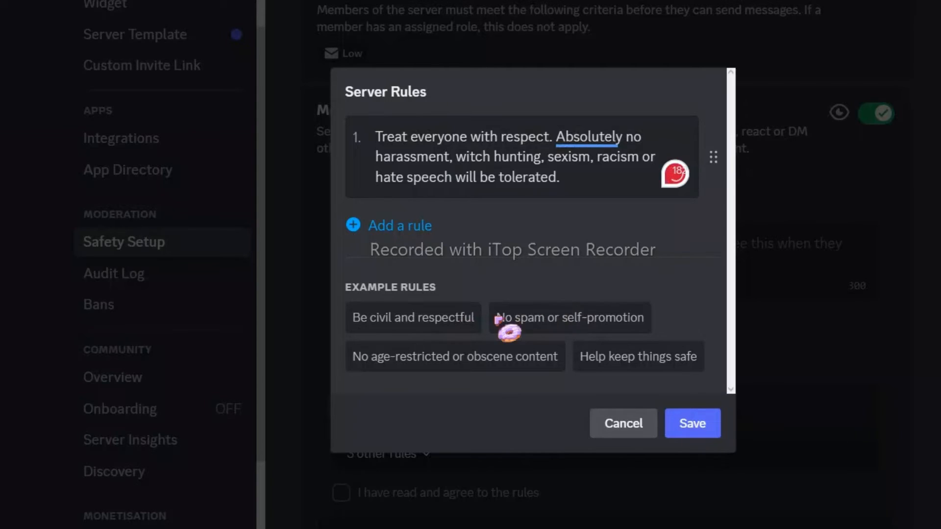
{"action": "left_click", "coordinate": [571, 317]}
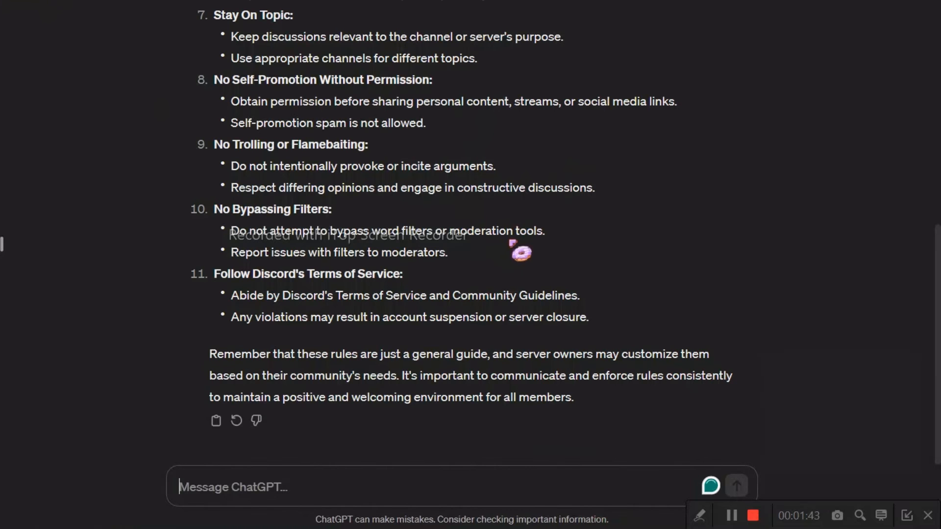
Select 'No Harassment or Bullying' from ChatGPT's rules list for a third Discord rule.
{"action": "scroll", "scroll_direction": "up", "scroll_amount": 3}
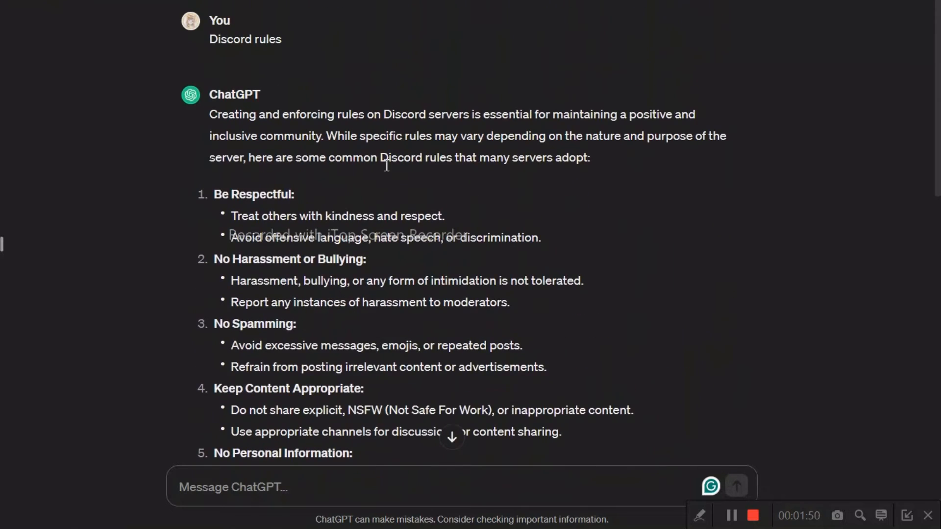
{"action": "double_click", "coordinate": [290, 259]}
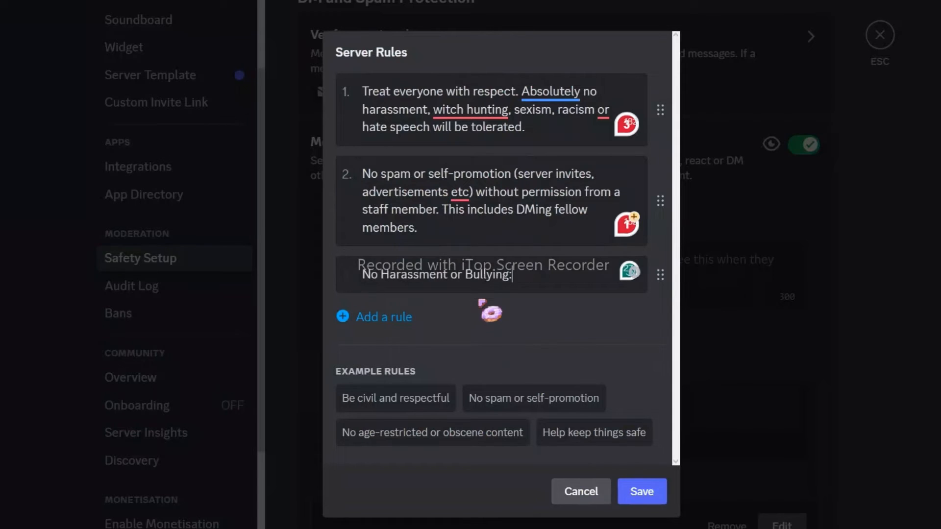
Save the three server rules and exit Server Settings back to mod-logs.
{"action": "left_click", "coordinate": [641, 492]}
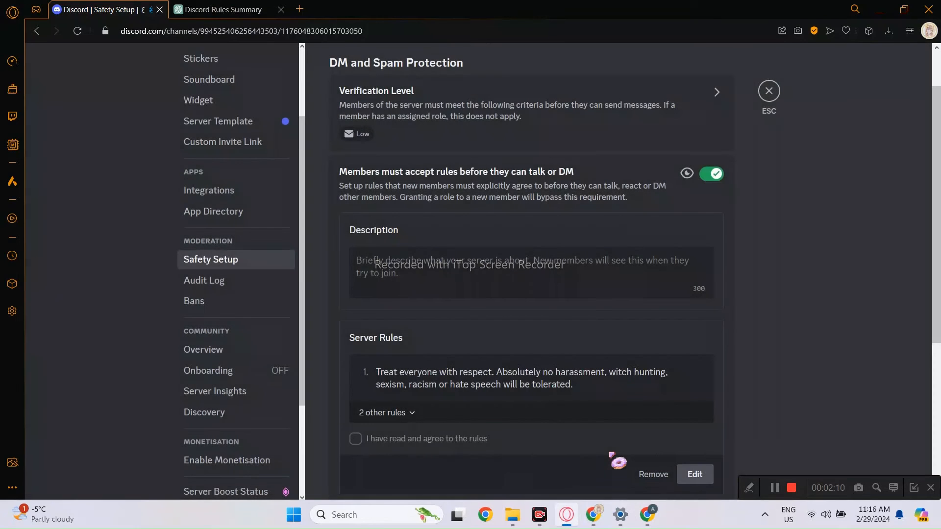
{"action": "mouse_move", "coordinate": [631, 382]}
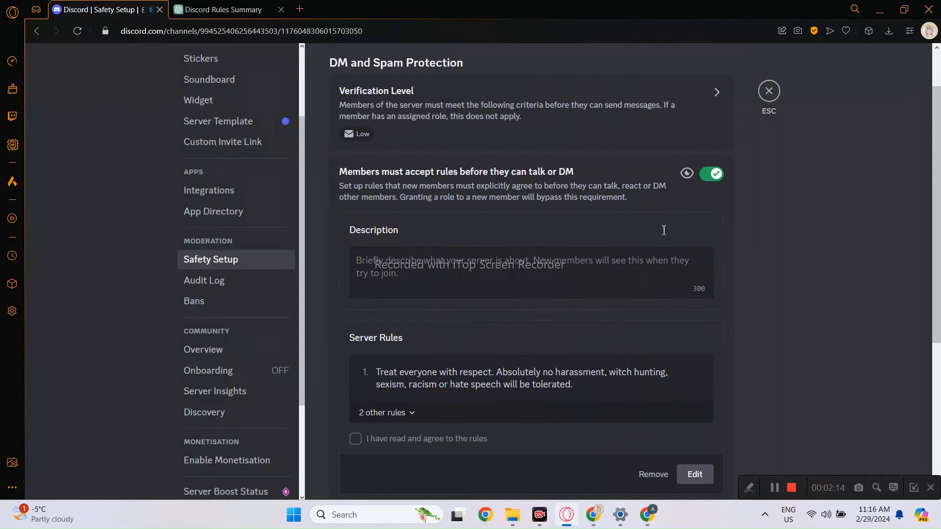
{"action": "left_click", "coordinate": [769, 90]}
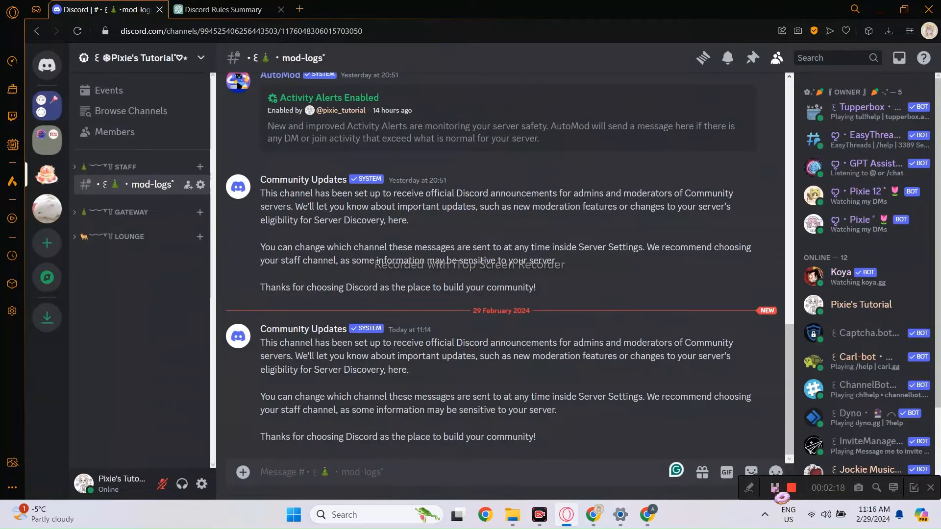
Switch to the test account and choose to join an existing server.
{"action": "left_click", "coordinate": [47, 65]}
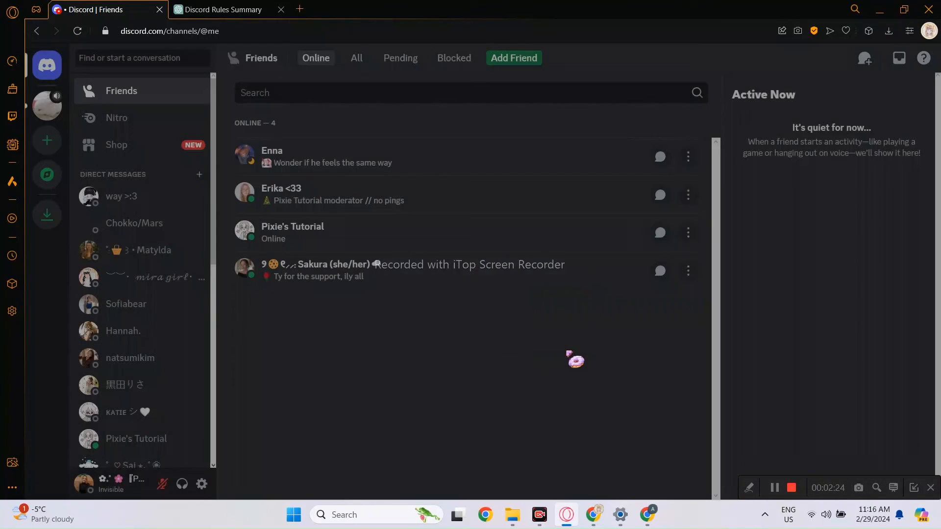
{"action": "left_click", "coordinate": [47, 141]}
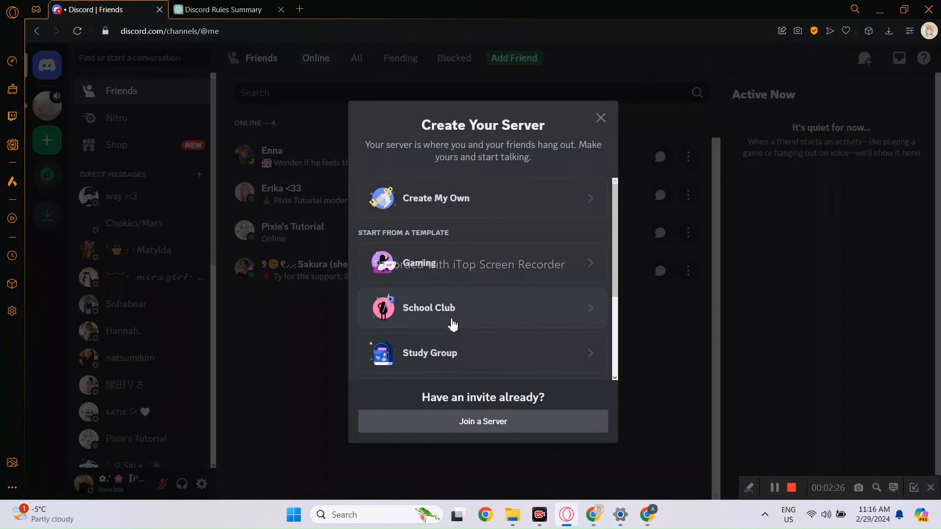
{"action": "left_click", "coordinate": [483, 421]}
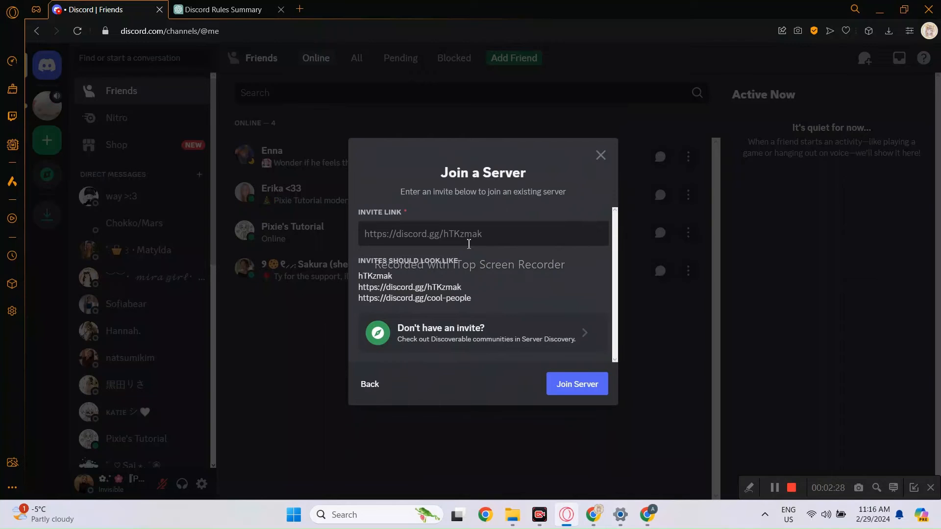
Join Pixie's Tutorial with the pasted invite link, reaching the rules-acceptance screen.
{"action": "left_click", "coordinate": [576, 384]}
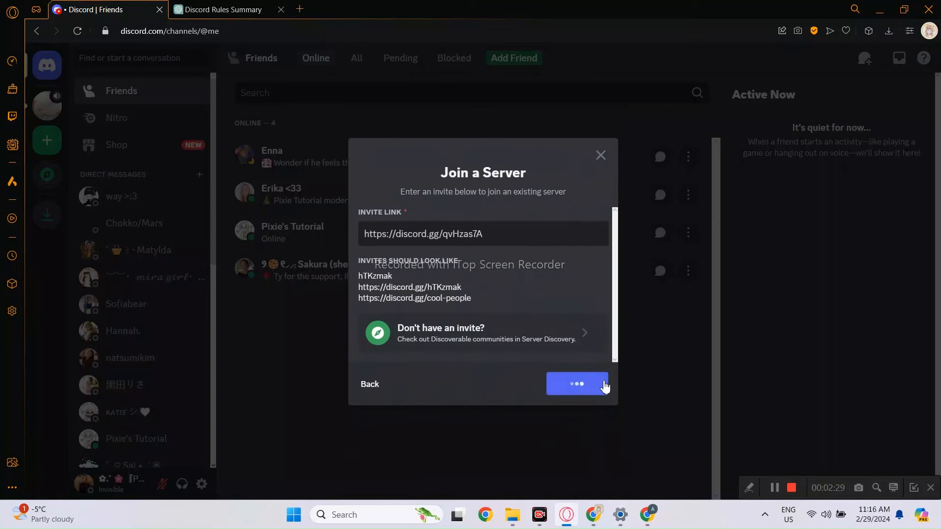
{"action": "left_click", "coordinate": [576, 384]}
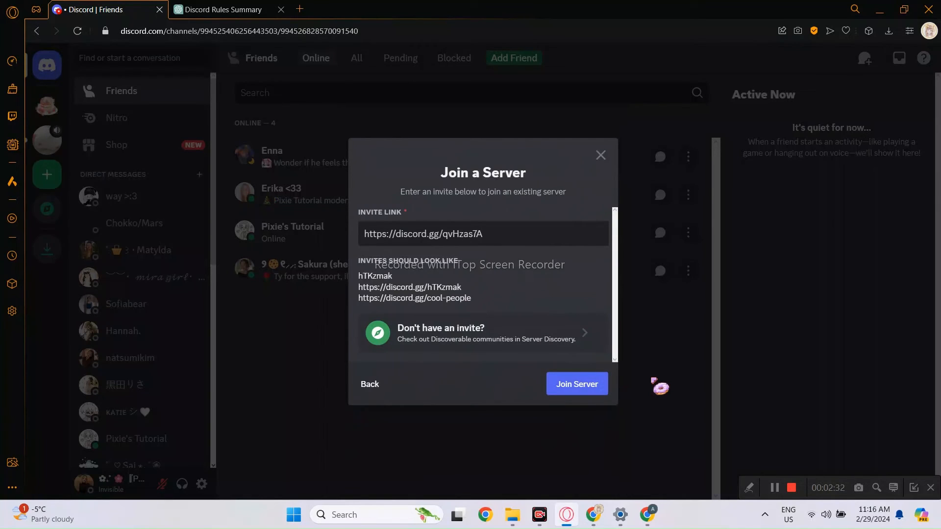
{"action": "left_click", "coordinate": [576, 384]}
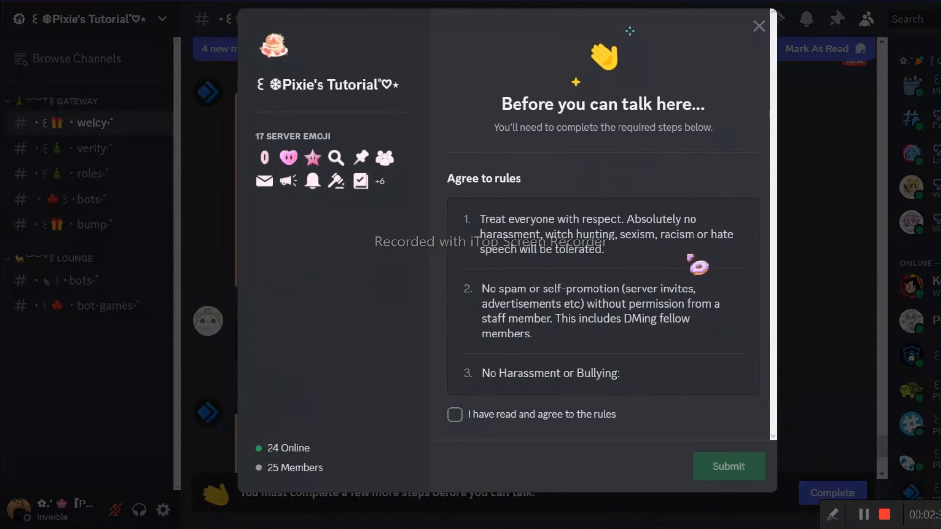
Agree to the server rules as the new member and submit the agreement.
{"action": "left_click", "coordinate": [455, 414]}
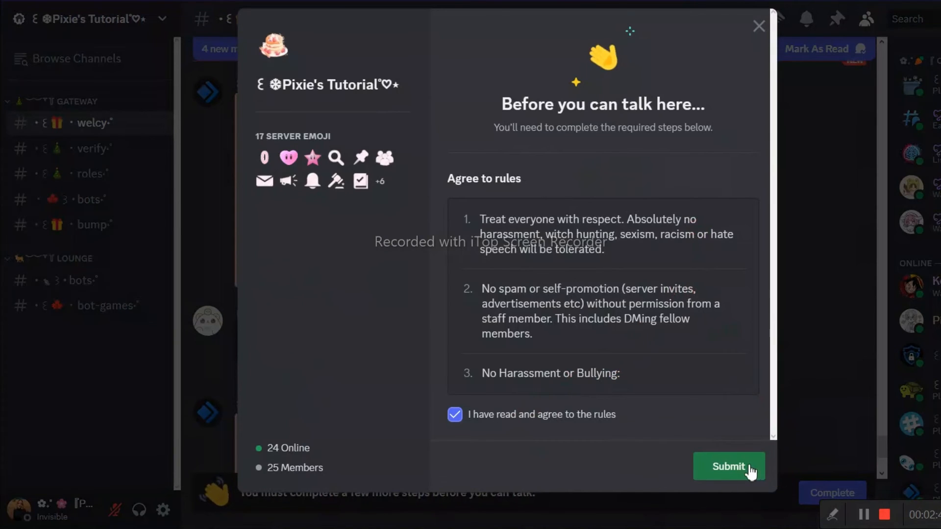
{"action": "left_click", "coordinate": [729, 467]}
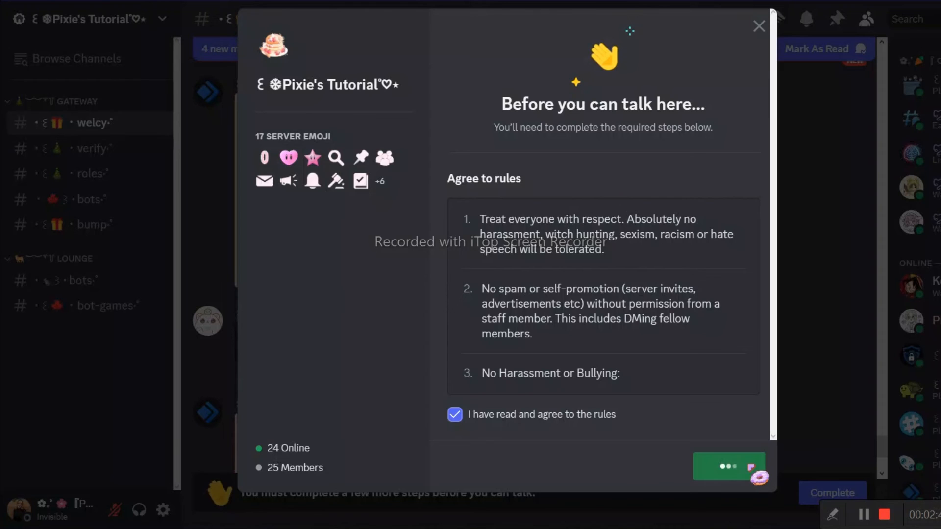